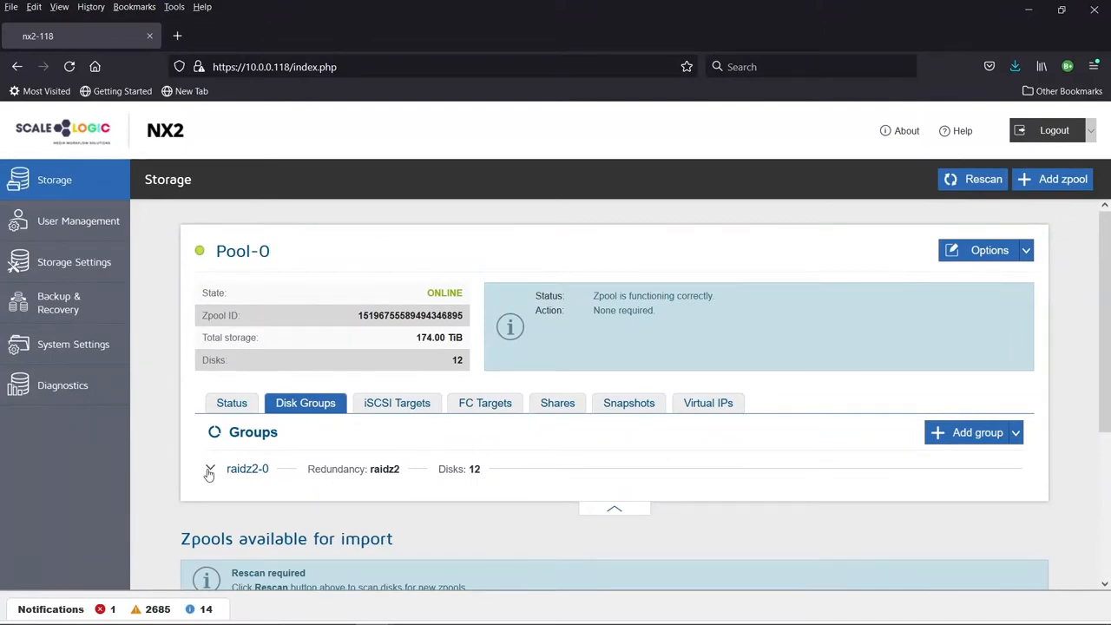
Expand the raidz2-0 disk group and review its twelve online disks and scrub status.
left_click(208, 469)
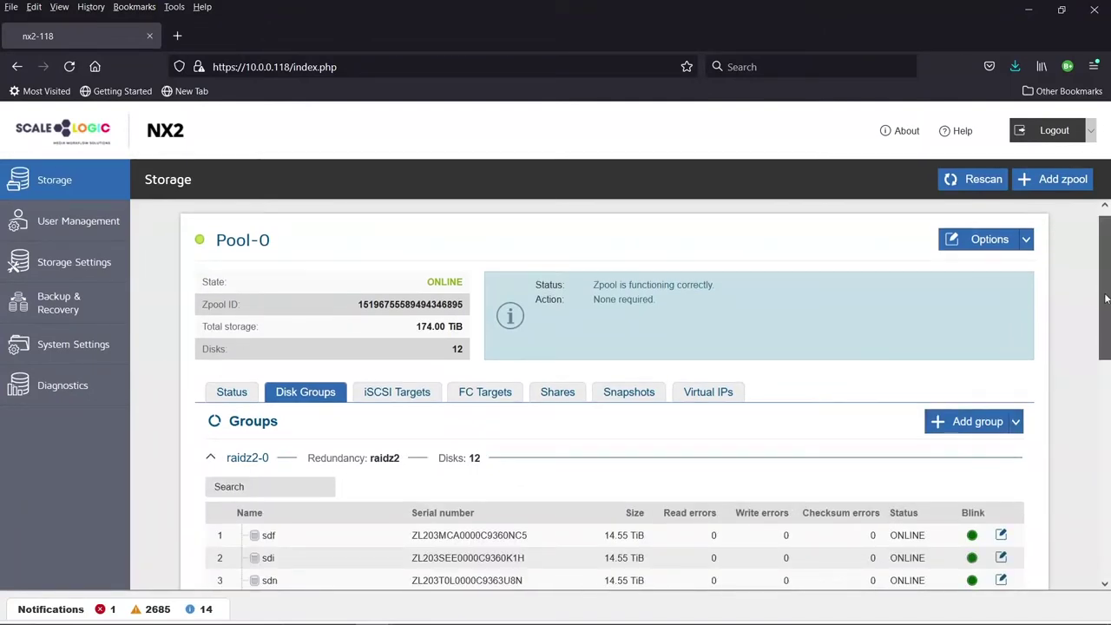
scroll("down", 3)
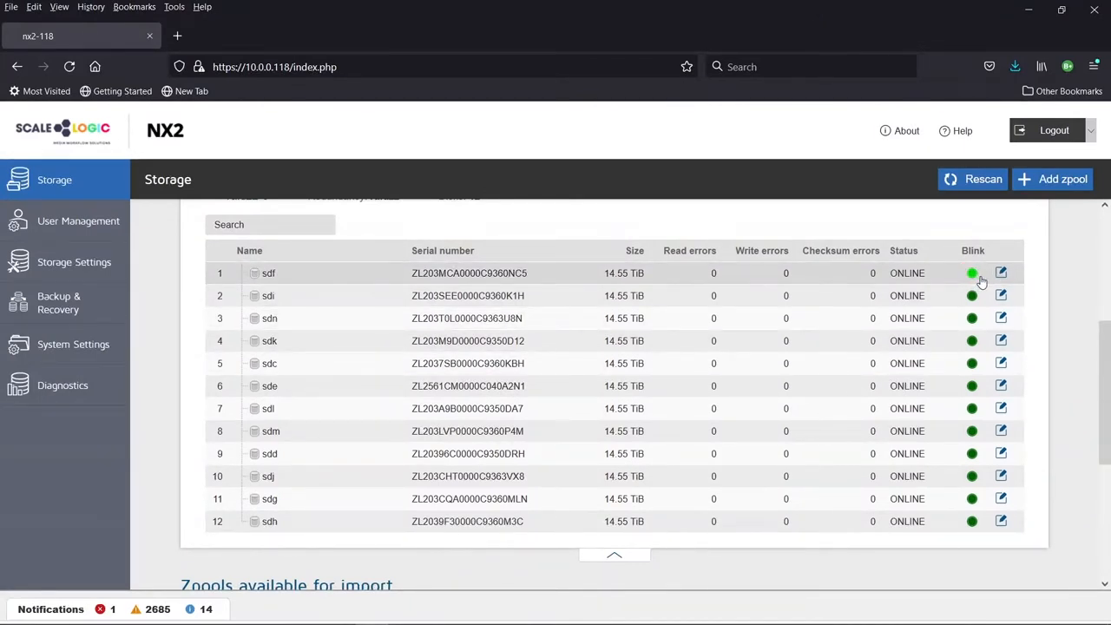
scroll("up", 3)
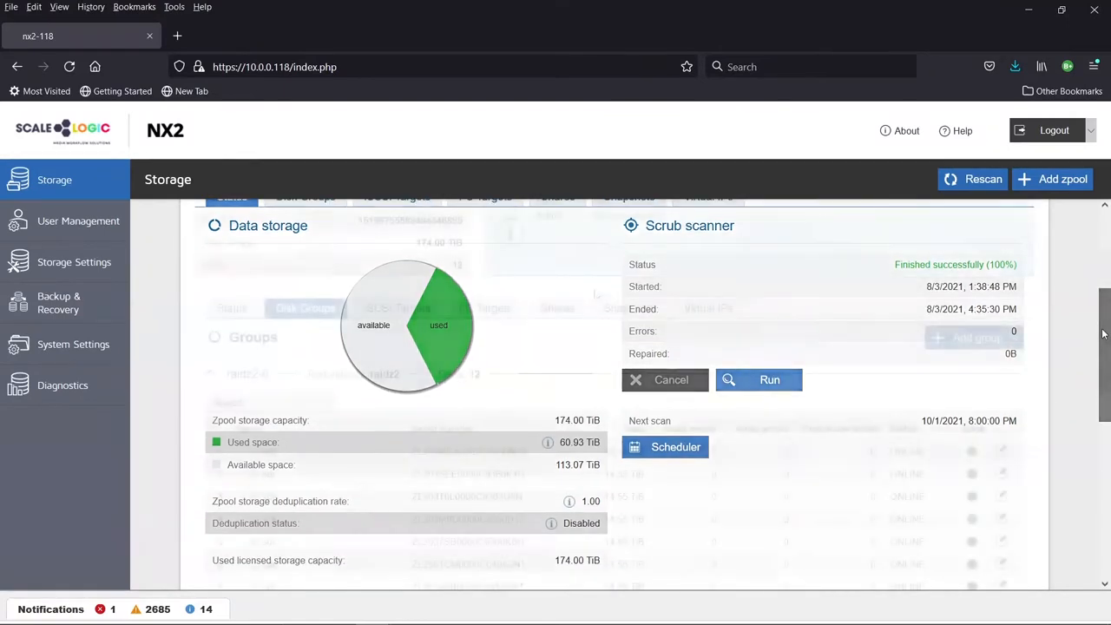
Review Pool-0's dataset shares list, then move to the Backup & Recovery tasks page.
left_click(557, 307)
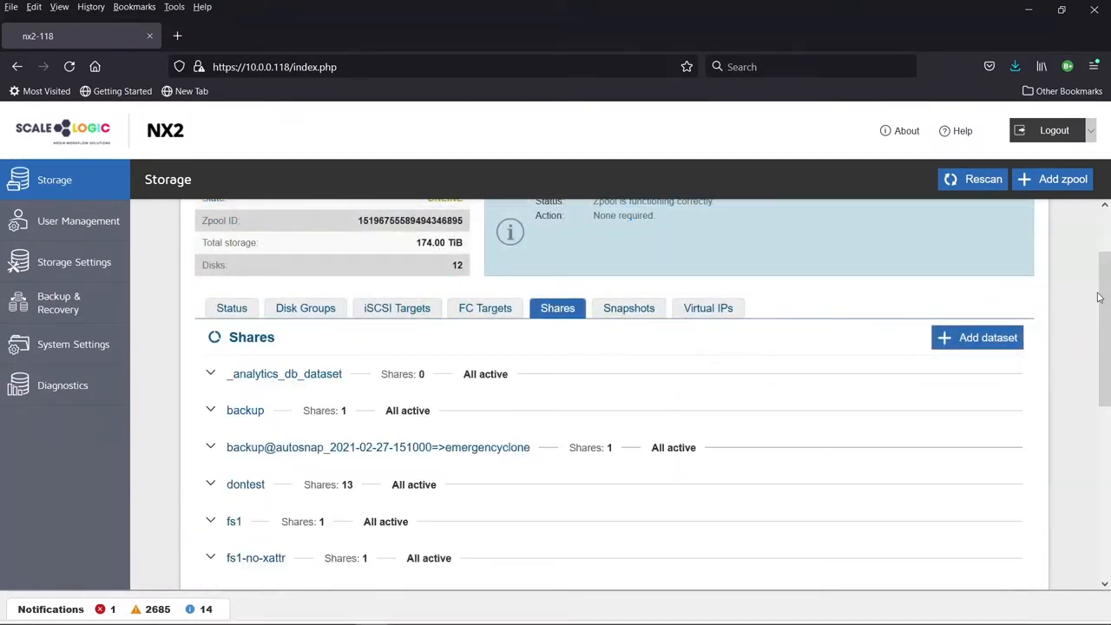
scroll("down", 3)
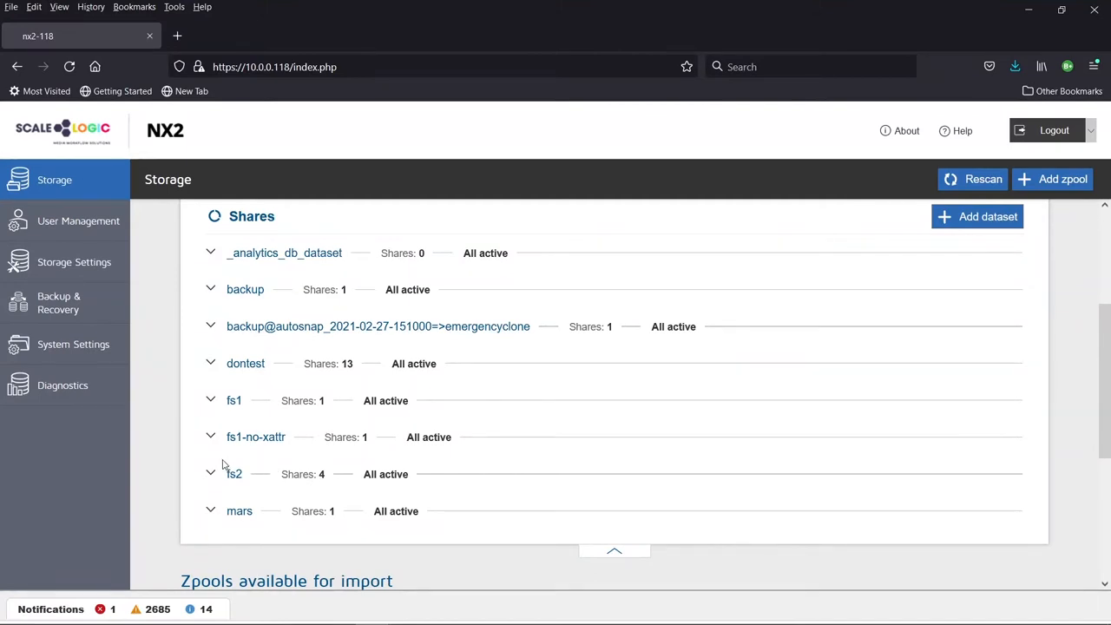
left_click(59, 303)
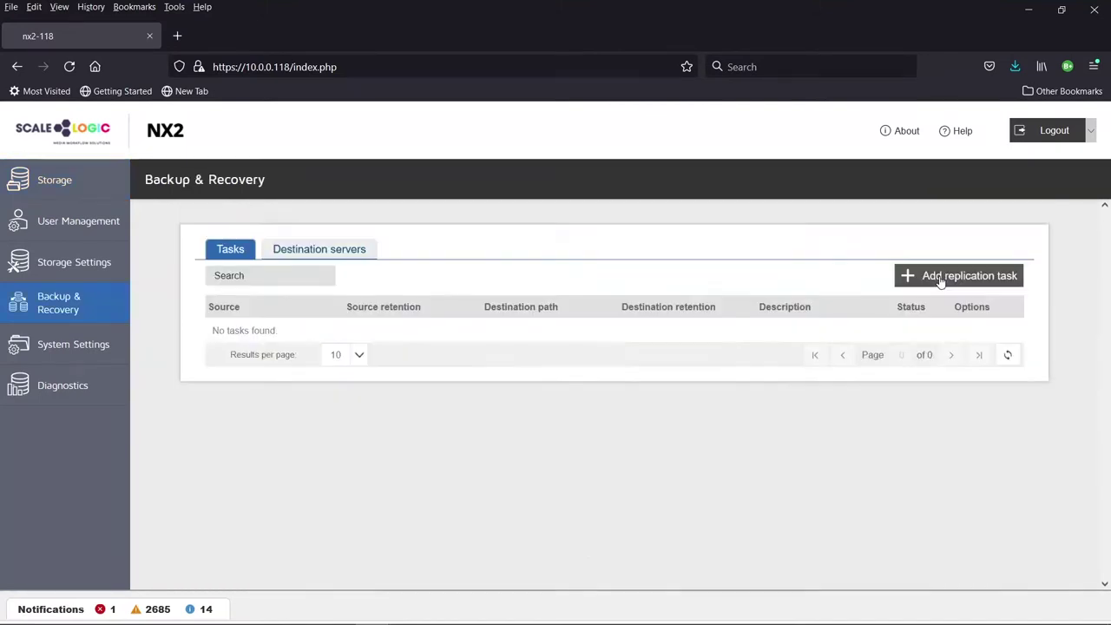
Begin a replication task, browse source resources (no zvols), then cancel the wizard.
left_click(958, 274)
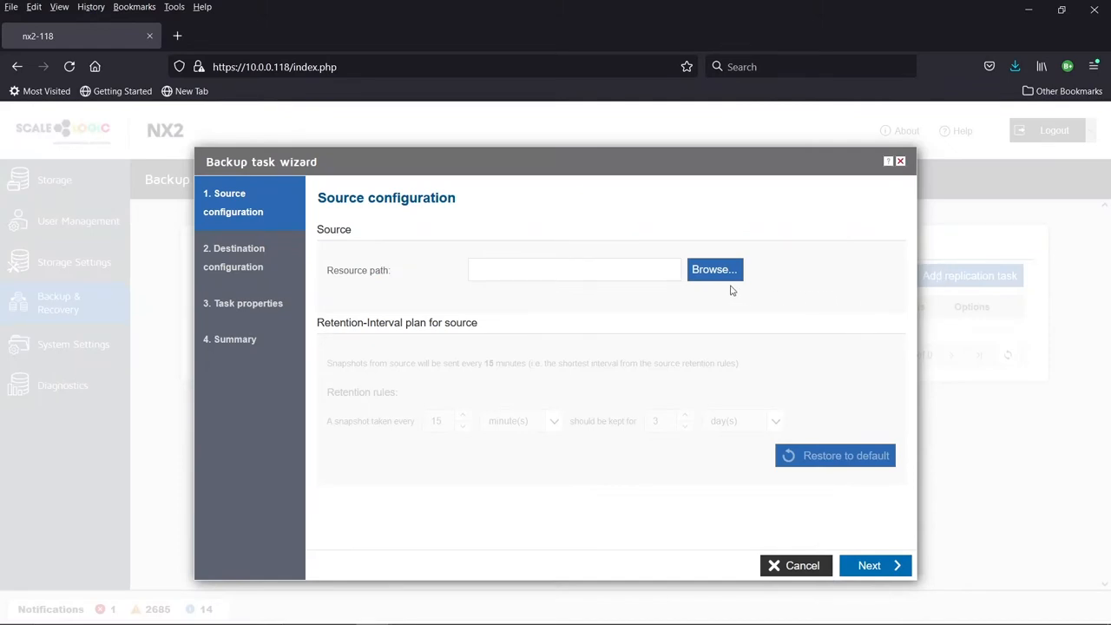
left_click(715, 269)
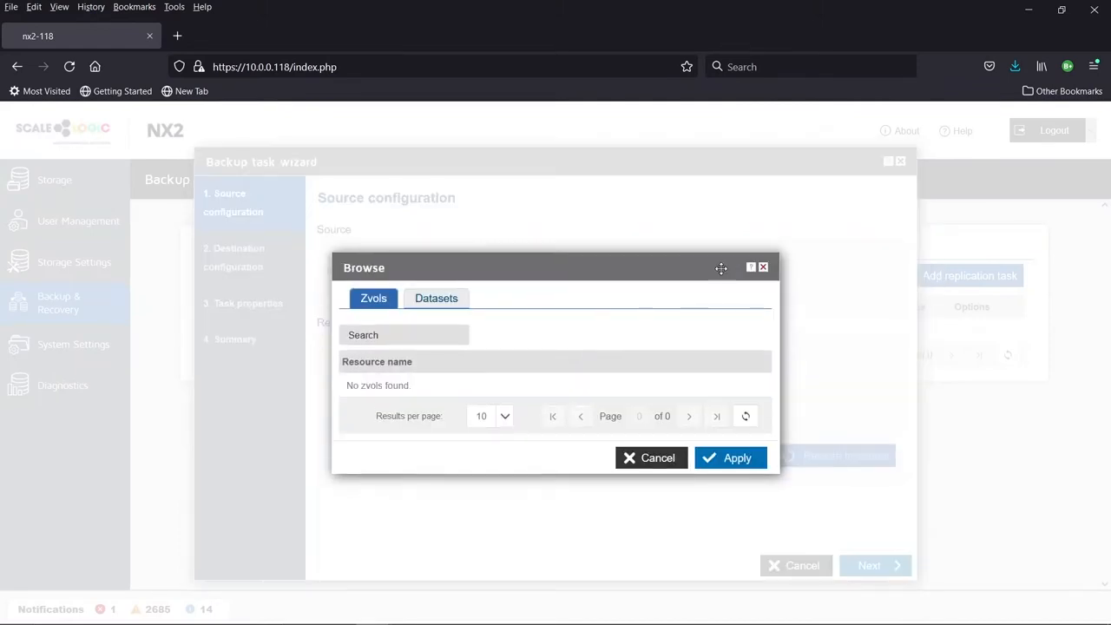
left_click(436, 299)
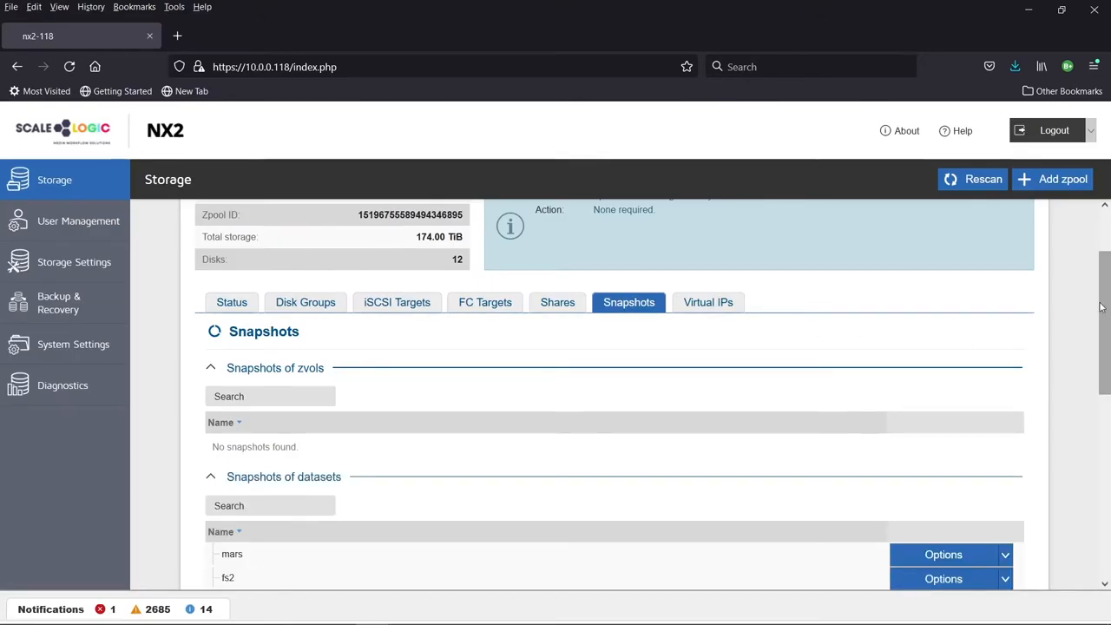
scroll("down", 3)
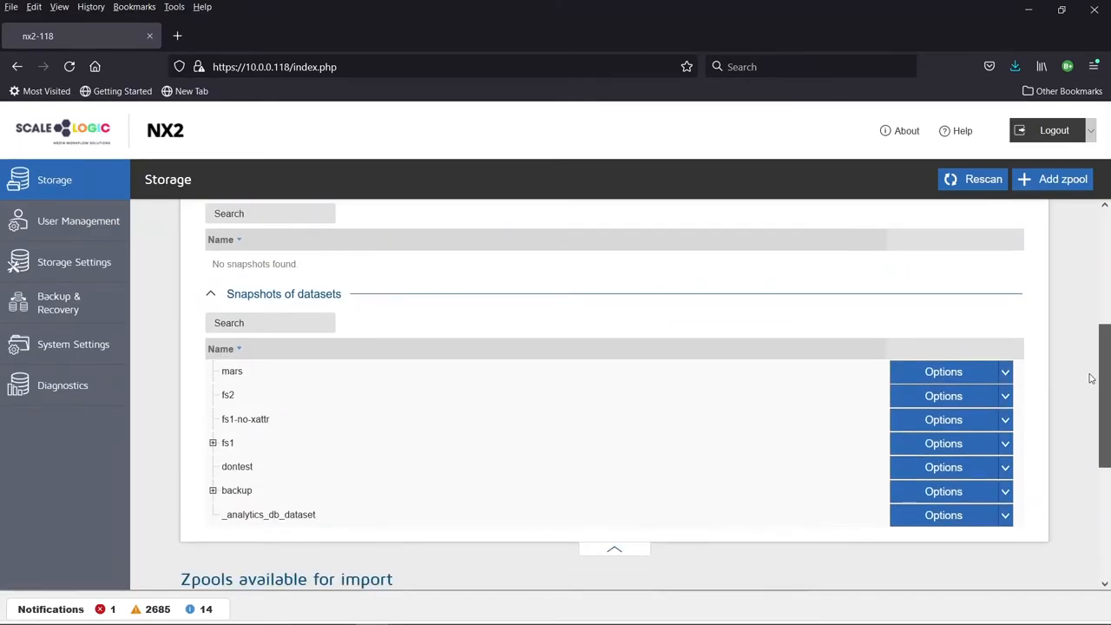
left_click(212, 443)
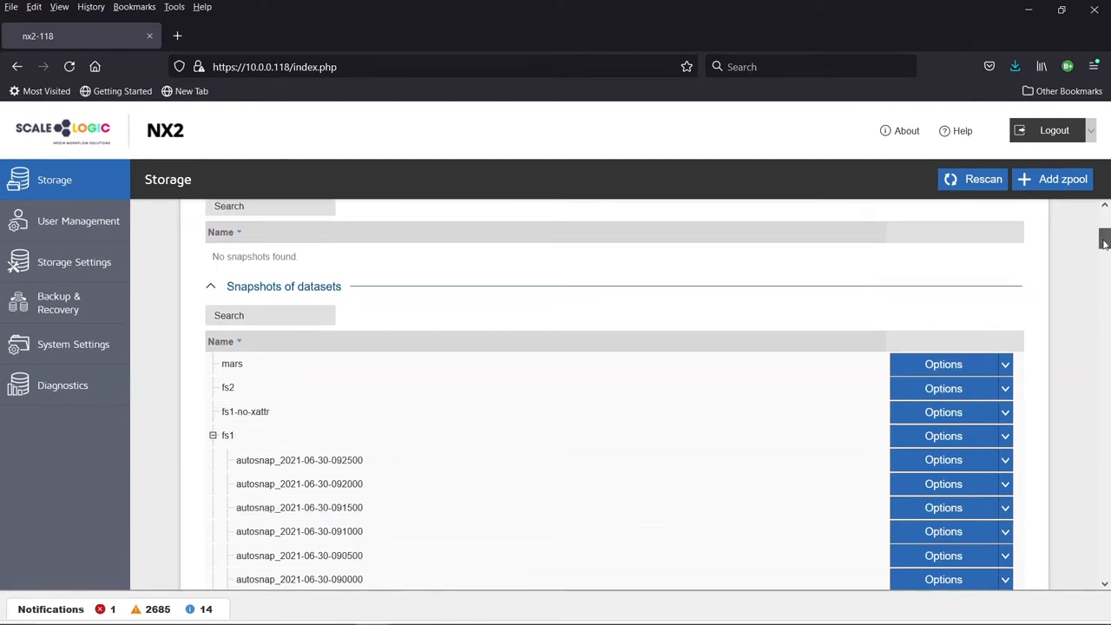
scroll("down", 3)
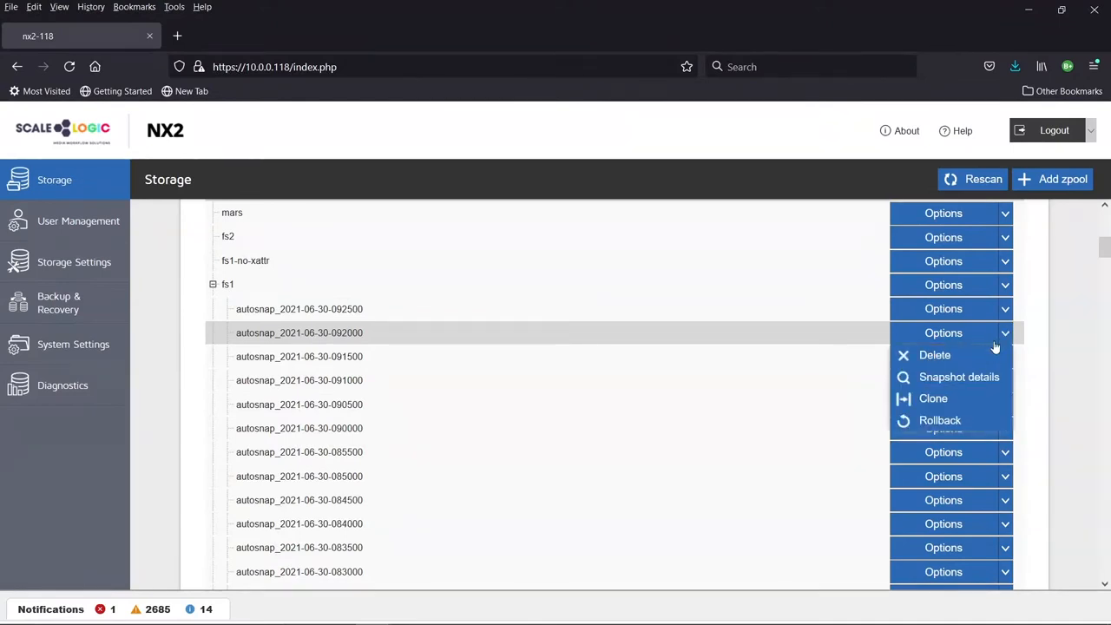
mouse_move(941, 421)
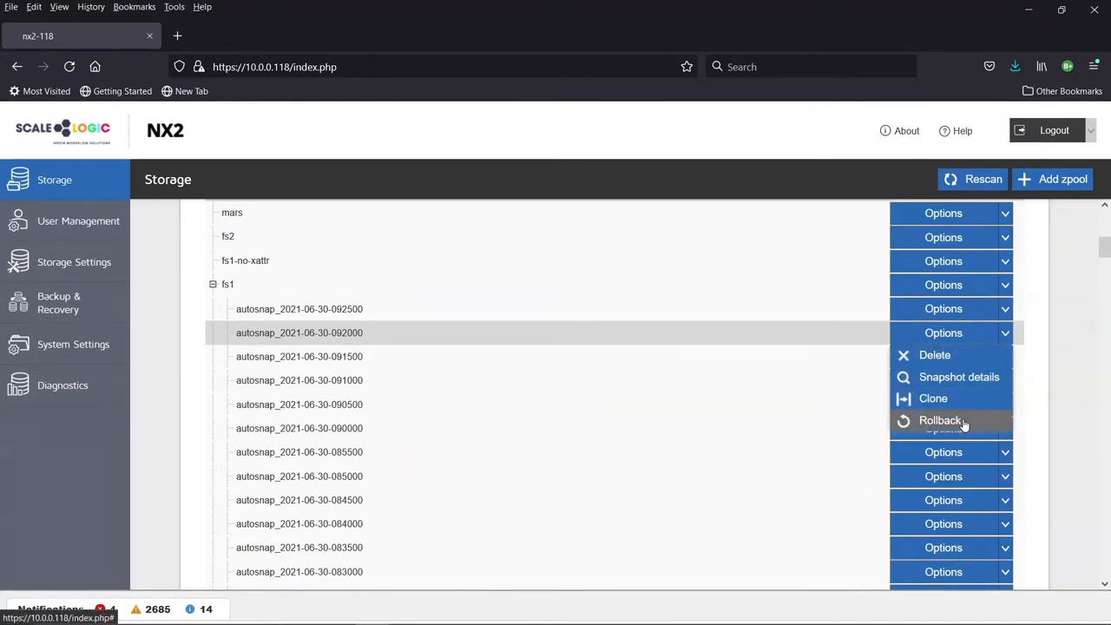